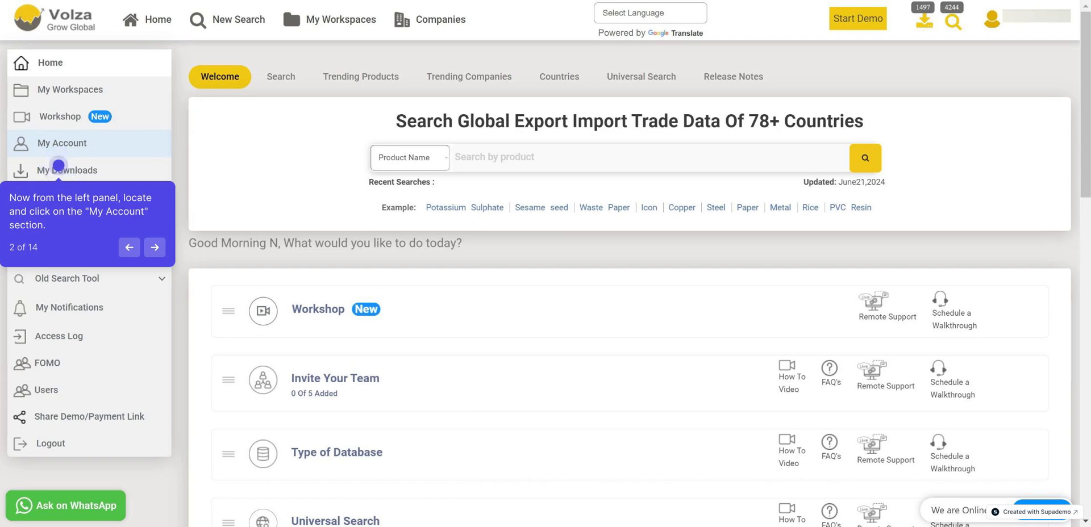
Step: Open My Account from the left panel to show the My Profile tab
click(60, 143)
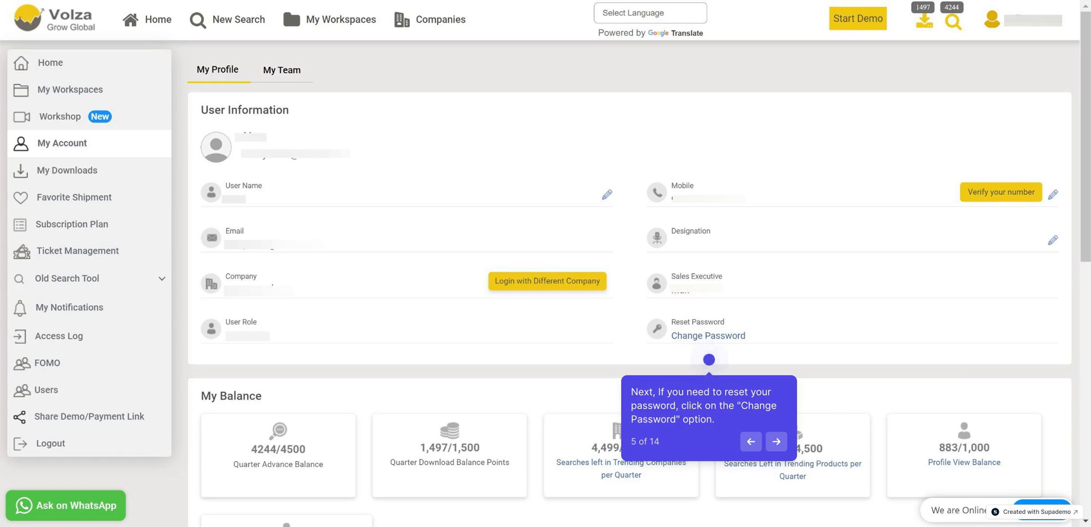
Step: Request a password reset email and dismiss the confirmation alert
click(708, 335)
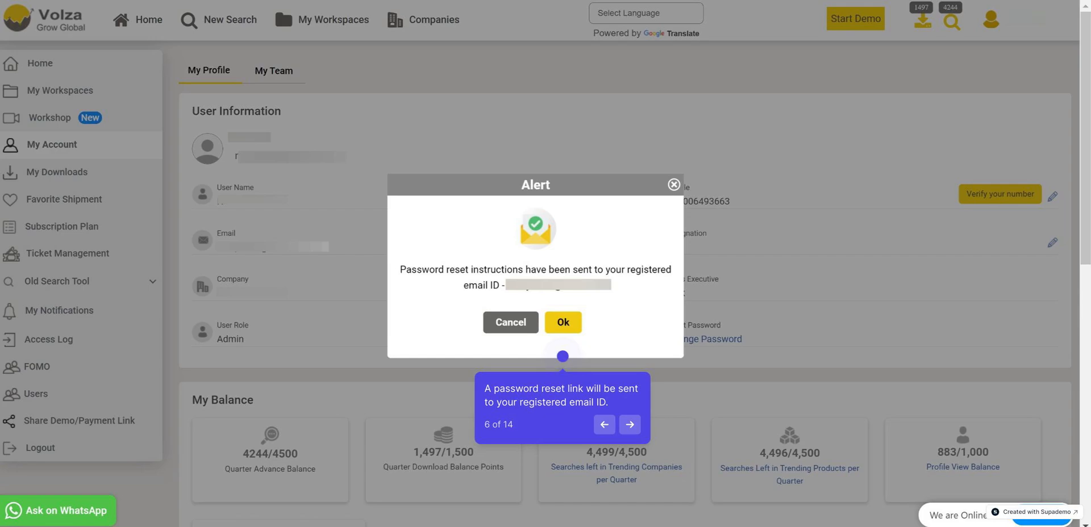
click(562, 322)
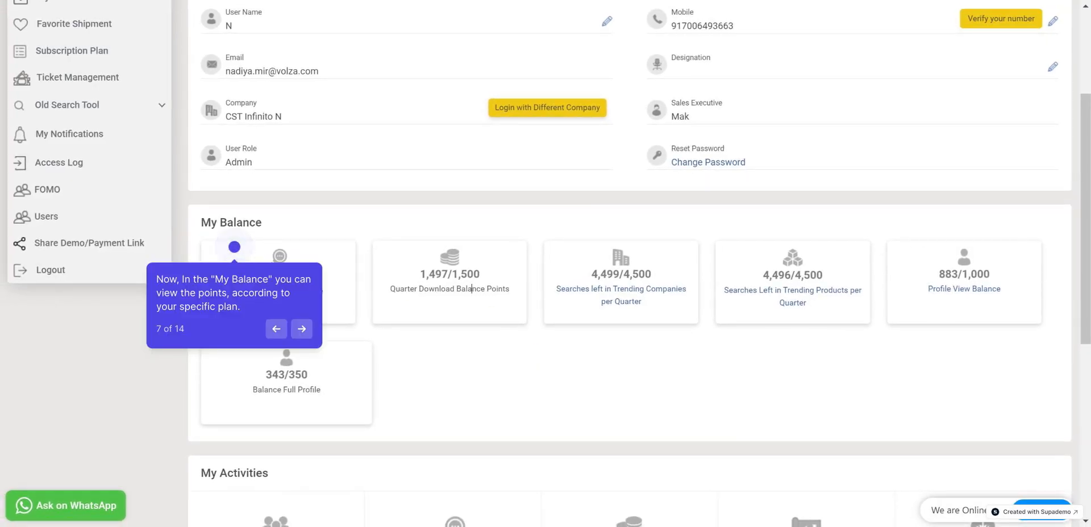
Step: Step through My Balance and My Activities down to the Current Subscriptions table
click(301, 329)
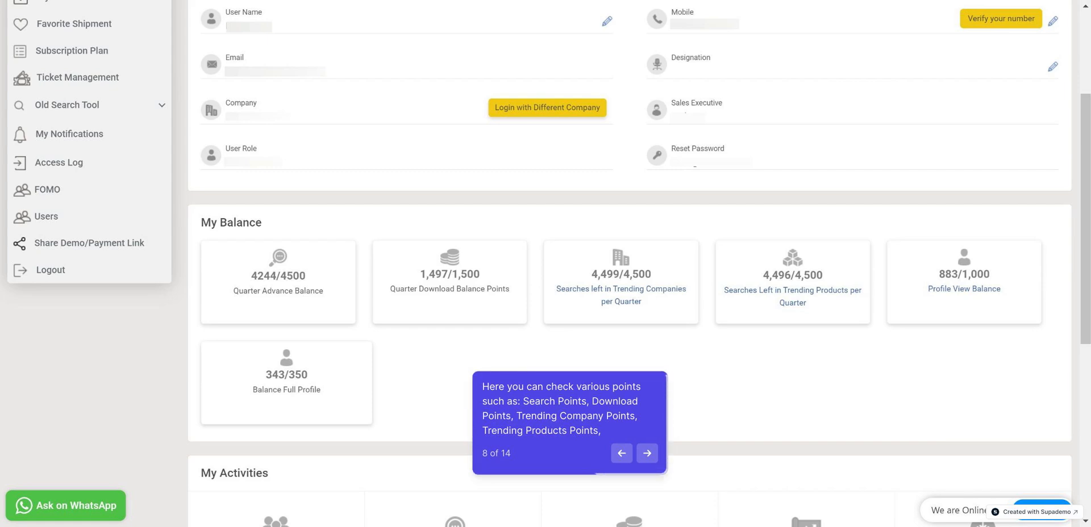
click(647, 453)
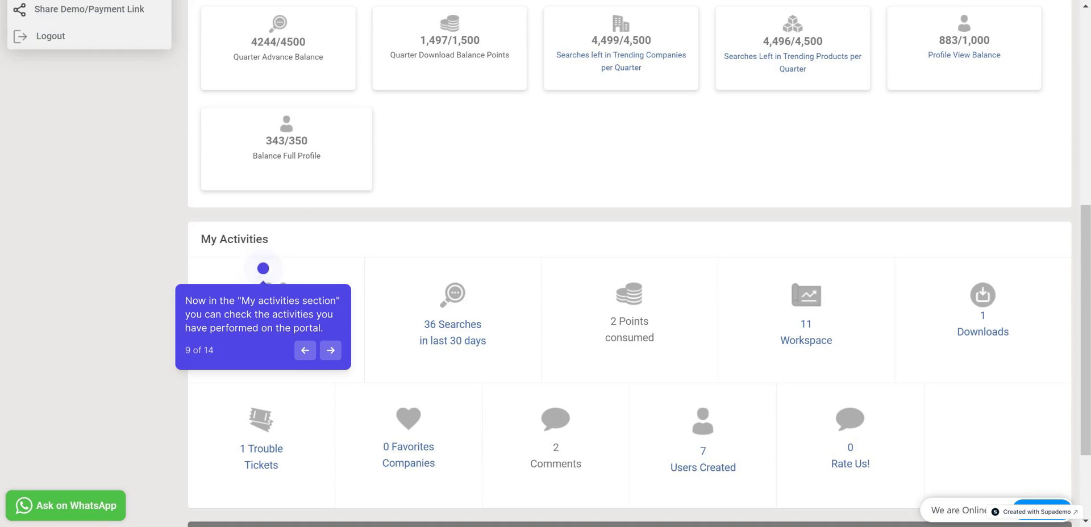
scroll(down, 3)
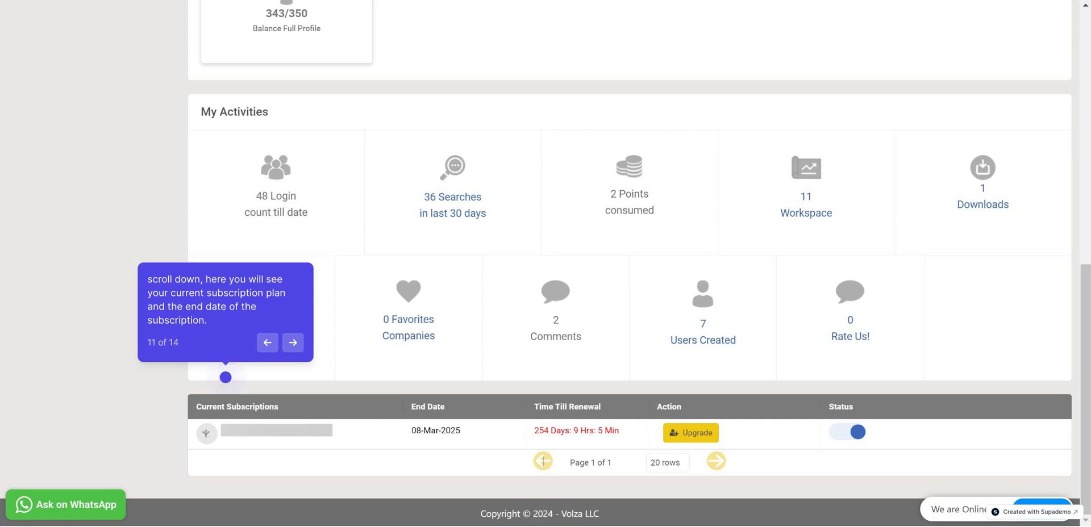
Step: Open the My Team tab and launch the Schedule a Walkthrough booking page
click(293, 342)
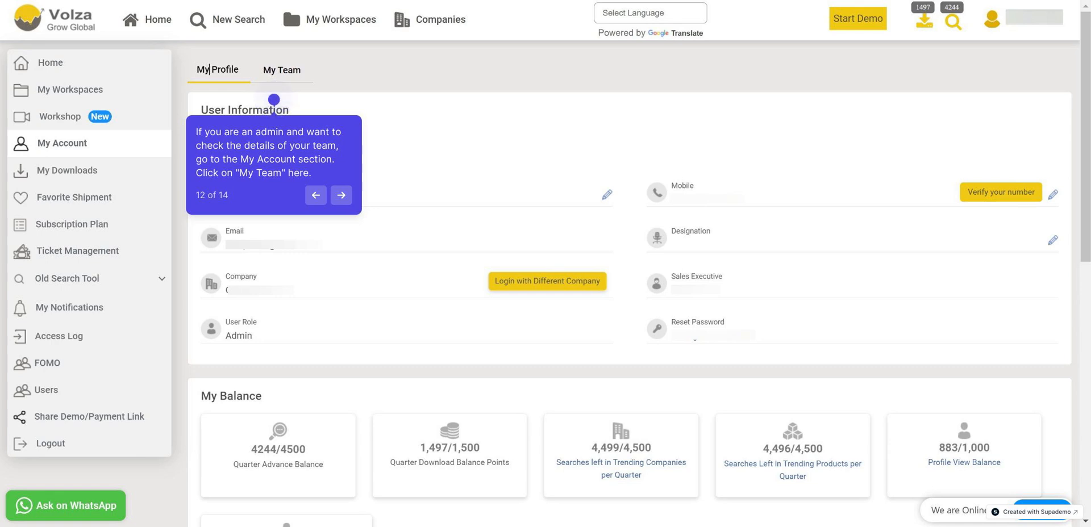
click(341, 195)
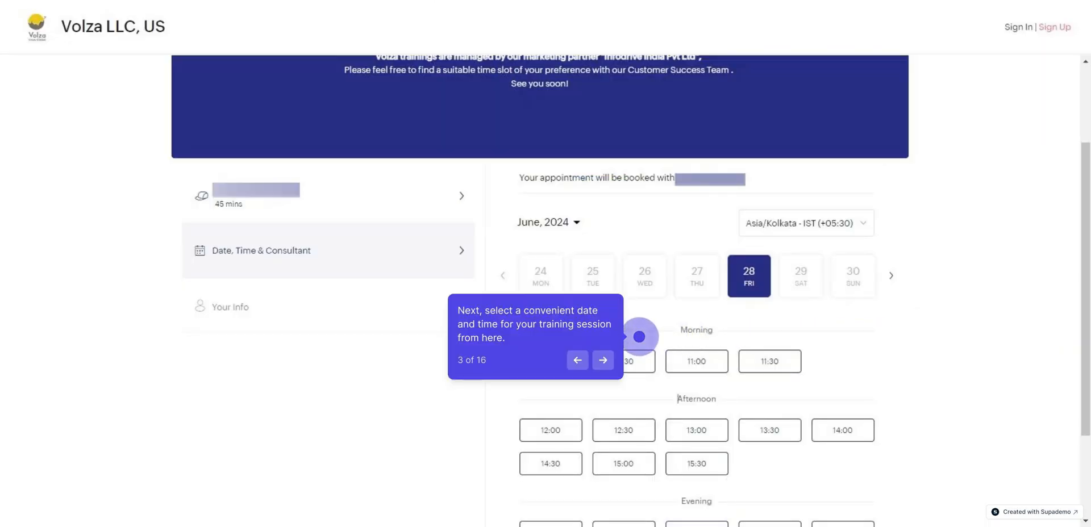
Step: Book the 28 Jun 2024 10:30 walkthrough about importing US data
click(602, 360)
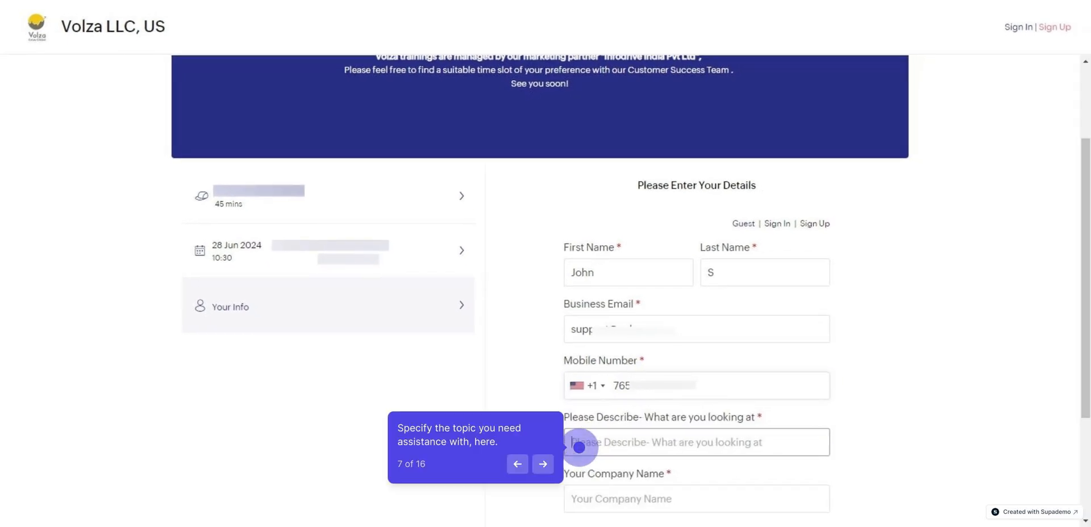
scroll(down, 3)
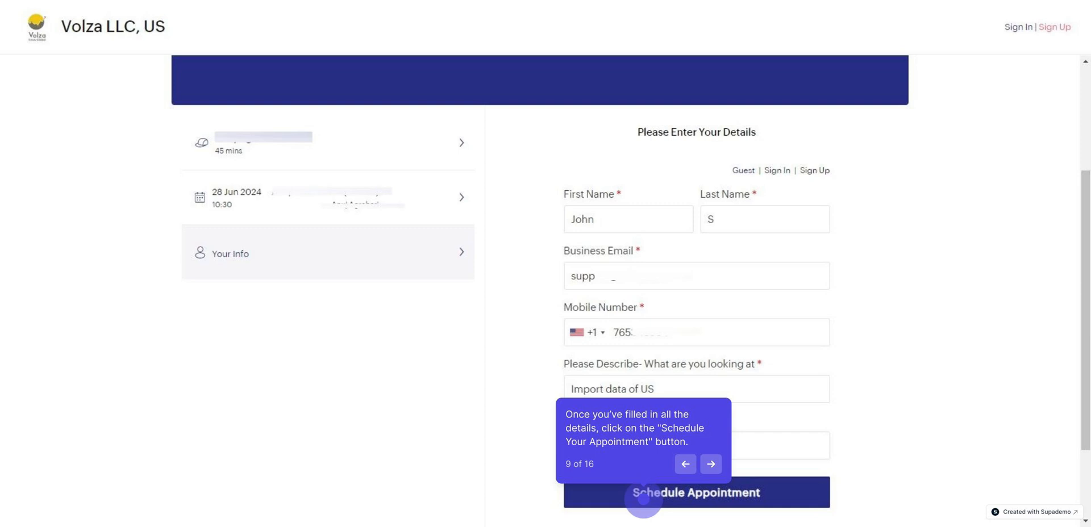
click(695, 492)
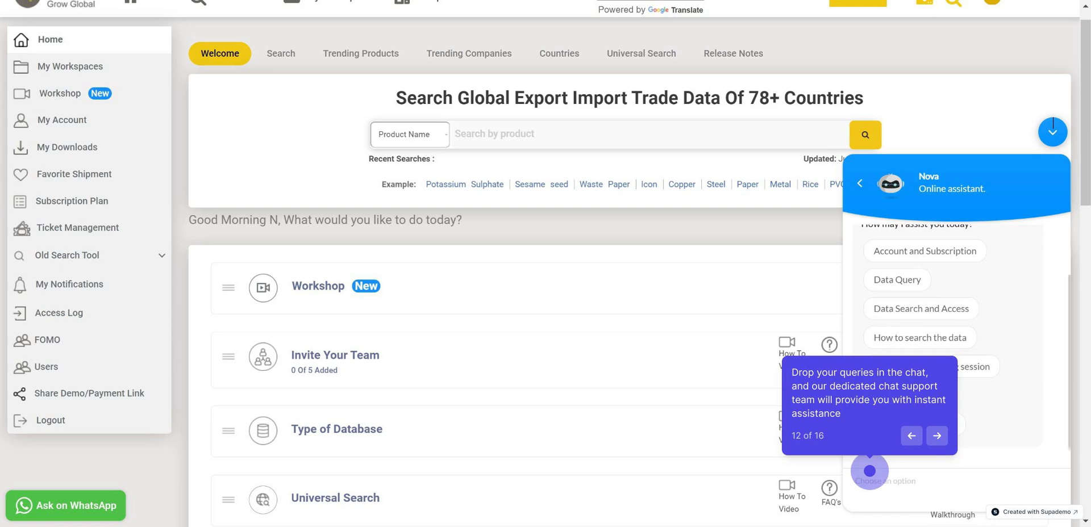
Step: Advance the tour from the Nova chat toward WhatsApp support
click(936, 436)
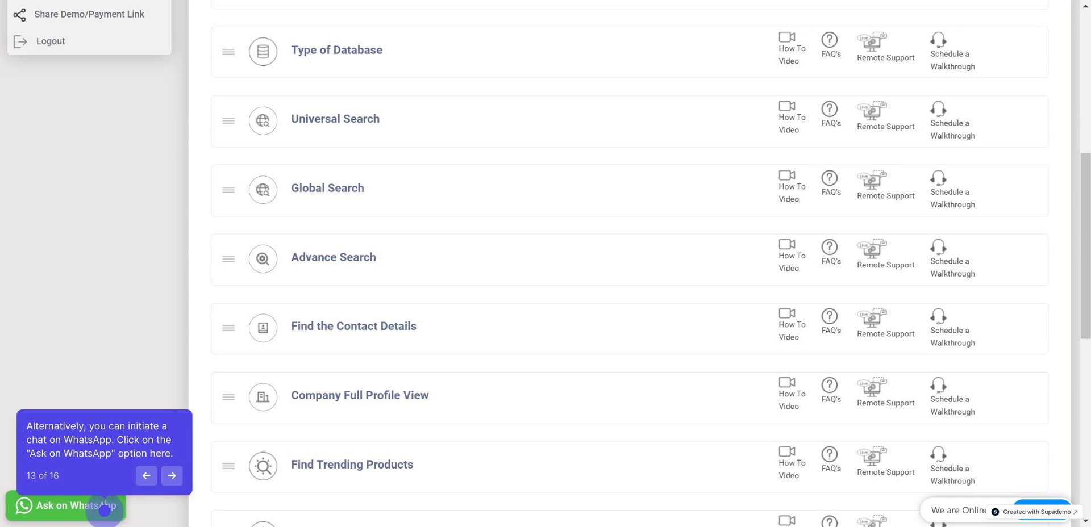
Step: Start a WhatsApp conversation with Volza Customer Success via Ask on WhatsApp
click(171, 475)
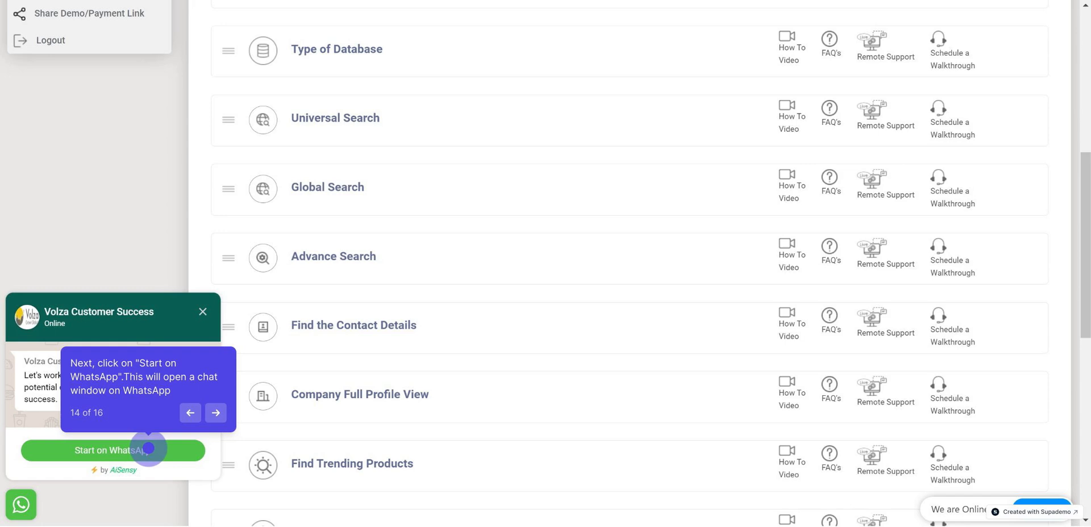
click(114, 451)
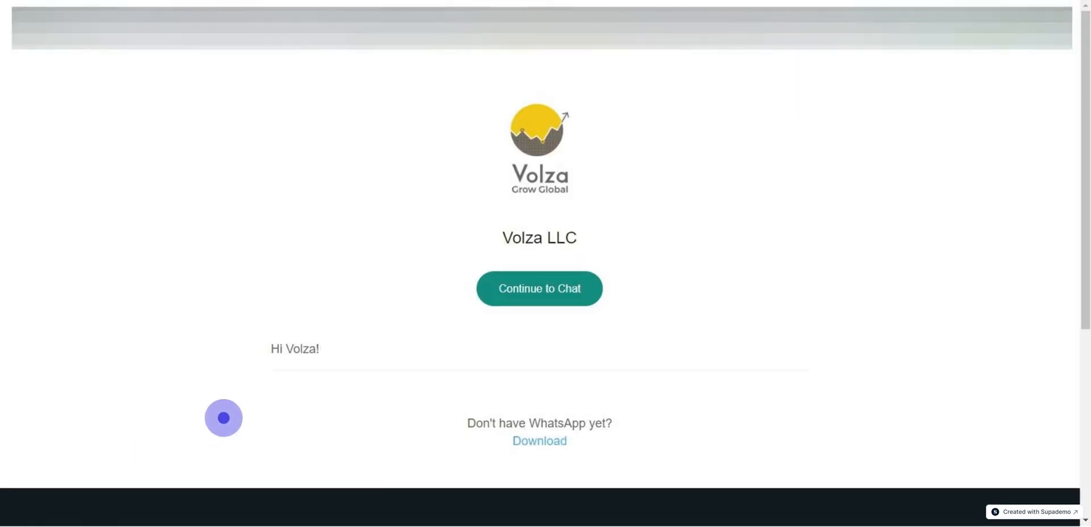